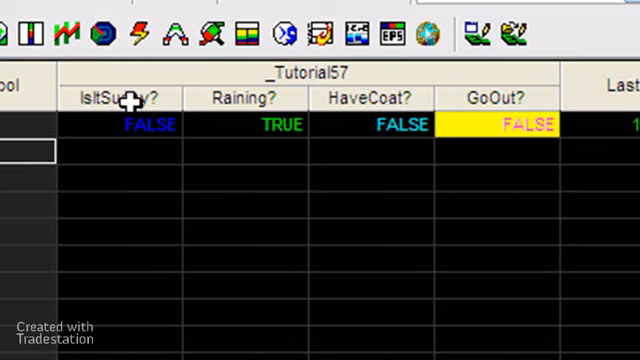
mouse_move(238, 100)
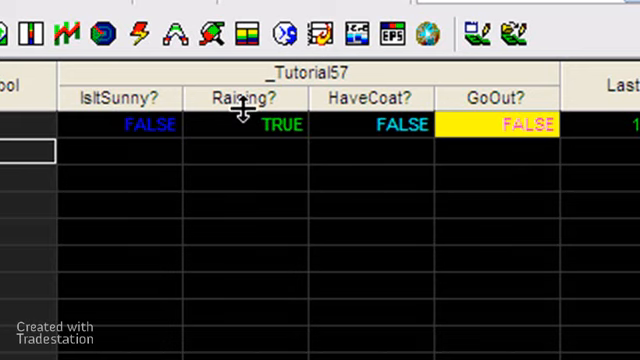
mouse_move(376, 100)
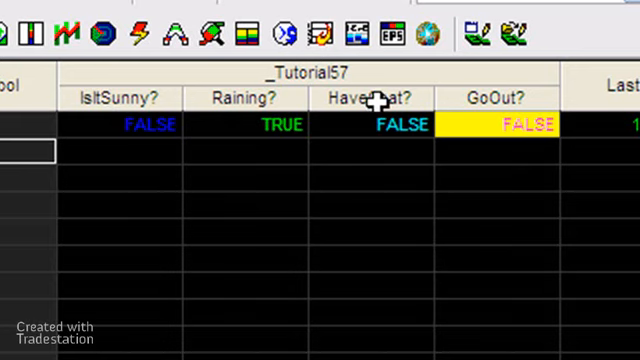
mouse_move(150, 124)
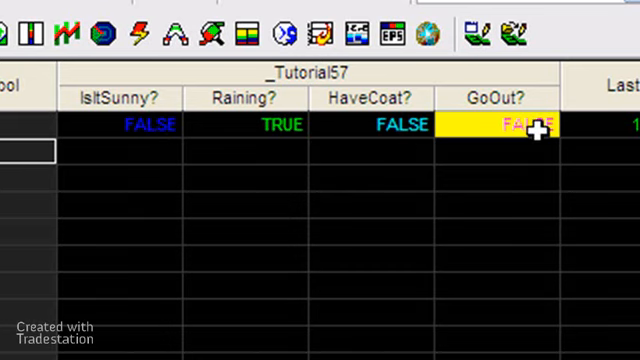
mouse_move(150, 124)
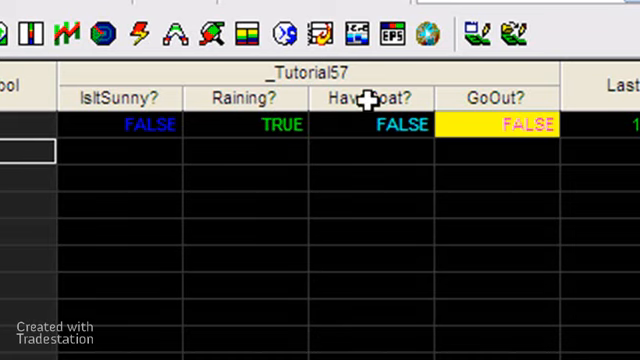
mouse_move(520, 124)
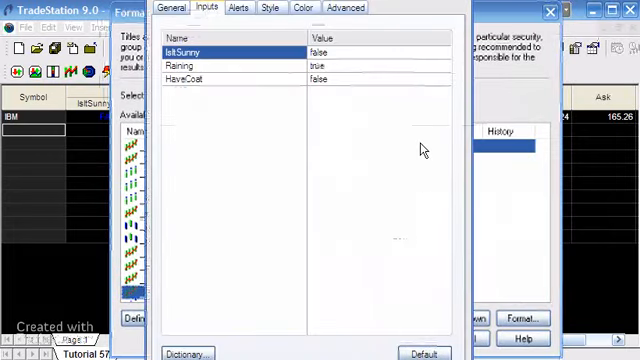
Confirm the Inputs and Format Analysis Technique dialogs, leaving Raining, HaveCoat and GoOut FALSE
left_click(320, 52)
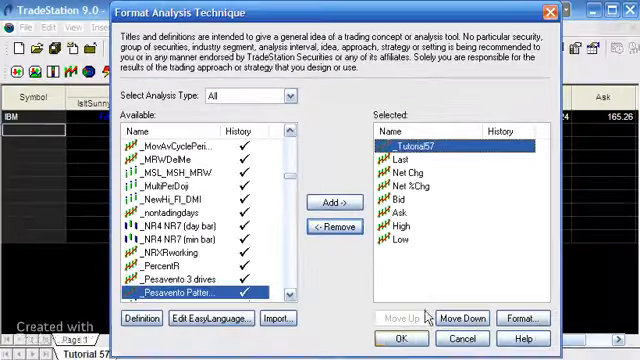
left_click(402, 338)
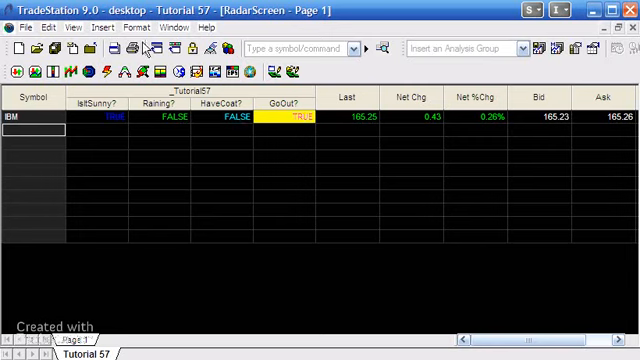
Set Raining and HaveCoat to true so GoOut becomes TRUE
left_click(112, 28)
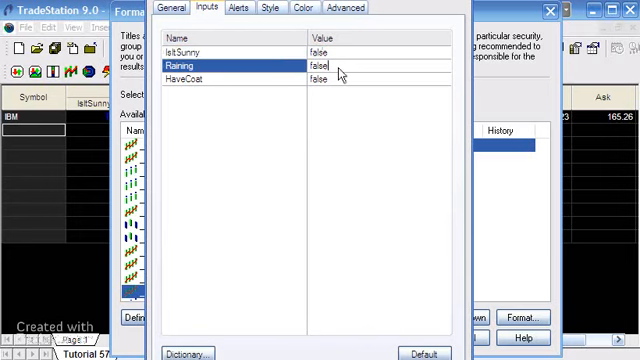
type("true")
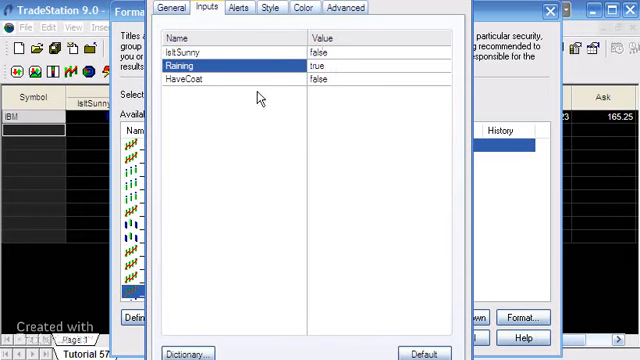
type("tr")
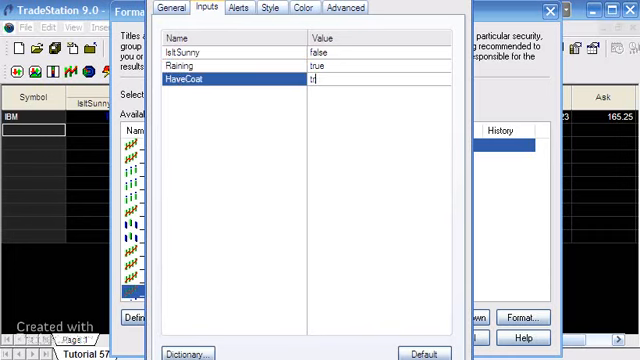
type("ue")
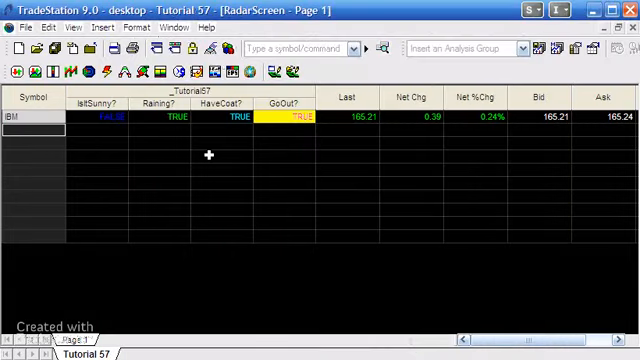
Bring up the Tutorial57 indicator's EasyLanguage code via the Format menu
left_click(132, 28)
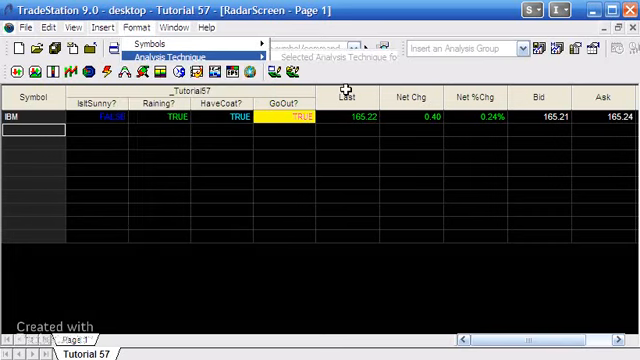
left_click(180, 52)
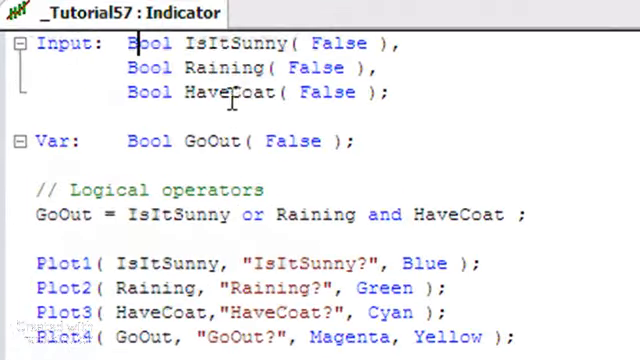
mouse_move(186, 140)
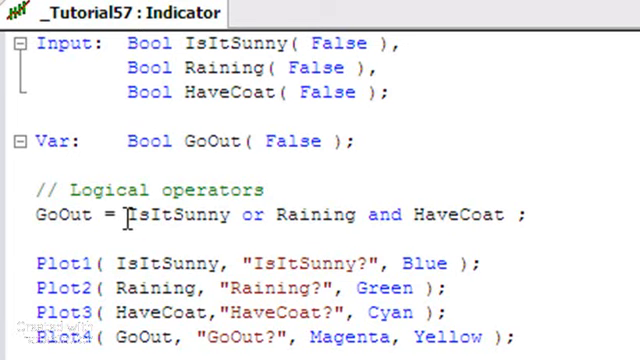
Wrap Raining and HaveCoat in parentheses: GoOut = IsItSunny or ( Raining and HaveCoat )
type("(")
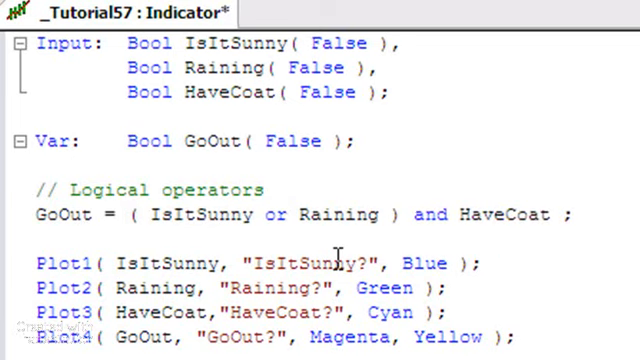
left_click(404, 214)
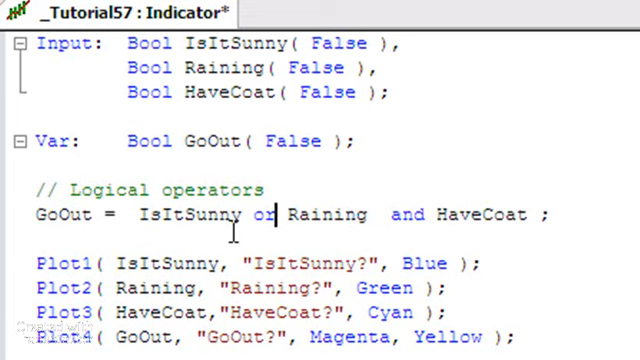
type("(")
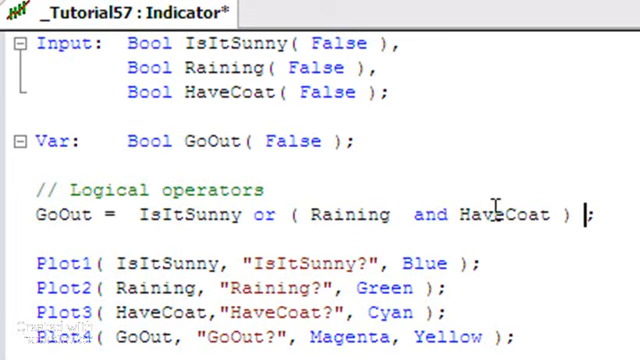
Select the GoOut variable to verify the grouped expression
double_click(60, 216)
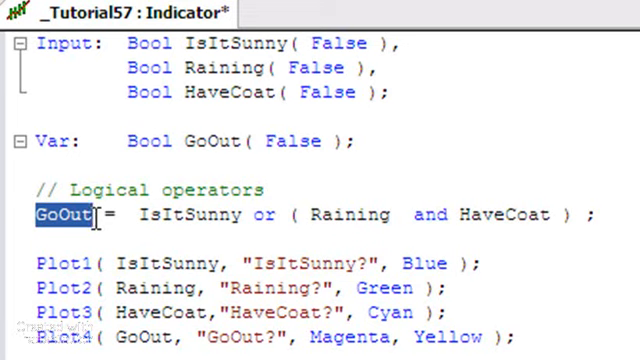
mouse_move(348, 222)
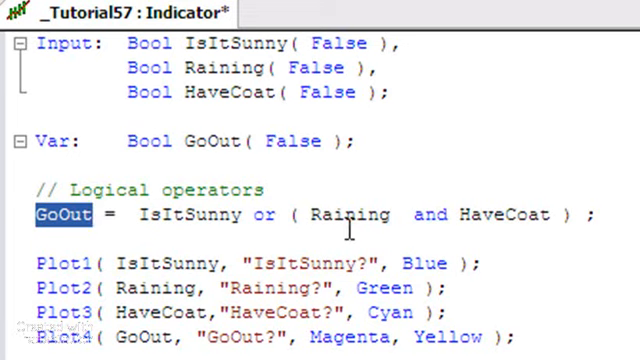
mouse_move(544, 216)
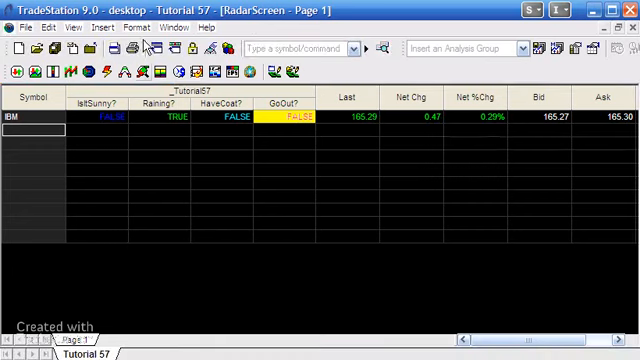
Return to the RadarScreen window so the Tutorial57 columns recalculate to TRUE
left_click(116, 28)
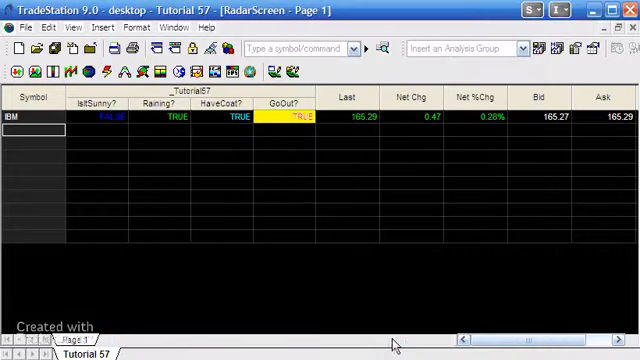
mouse_move(136, 28)
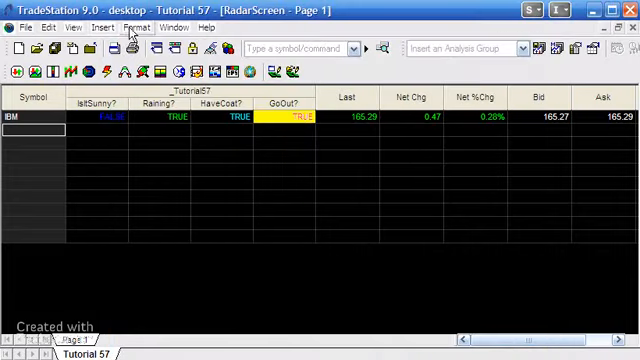
Set Tutorial57 inputs to IsItSunny true, Raining false, HaveCoat false and apply them
left_click(136, 28)
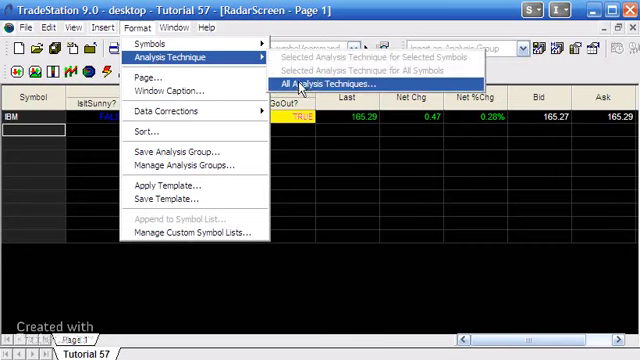
left_click(334, 84)
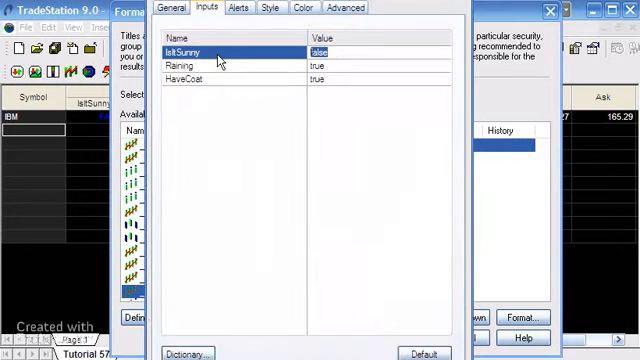
left_click(320, 52)
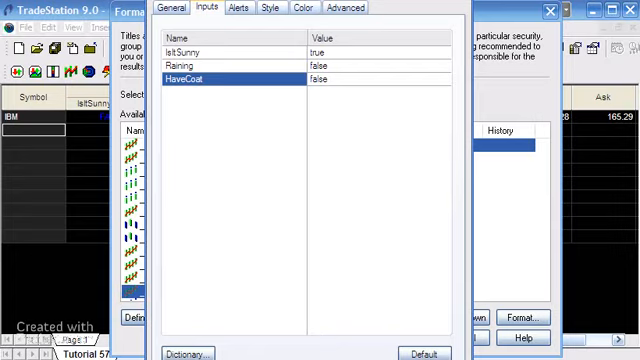
left_click(174, 8)
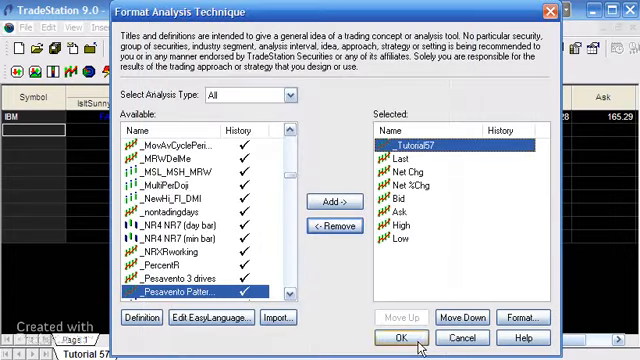